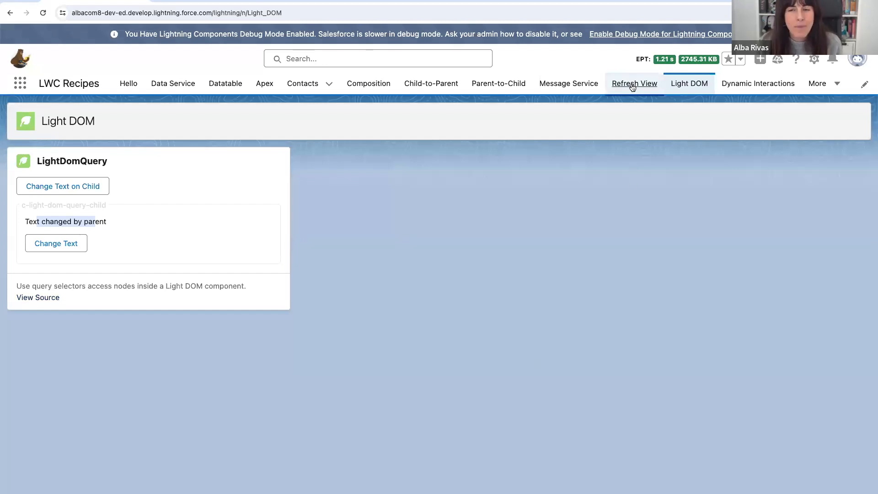
- Open the Refresh View recipe page and focus the Account Name field of the new-account form
click(634, 83)
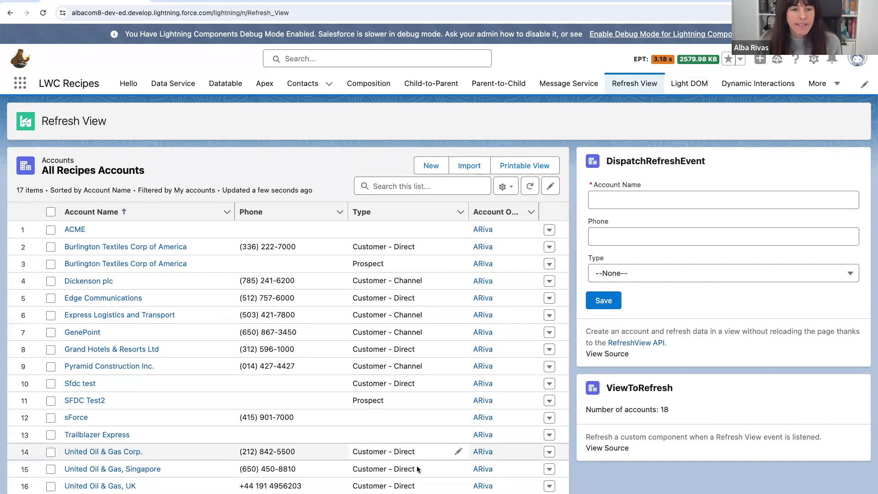
mouse_move(313, 445)
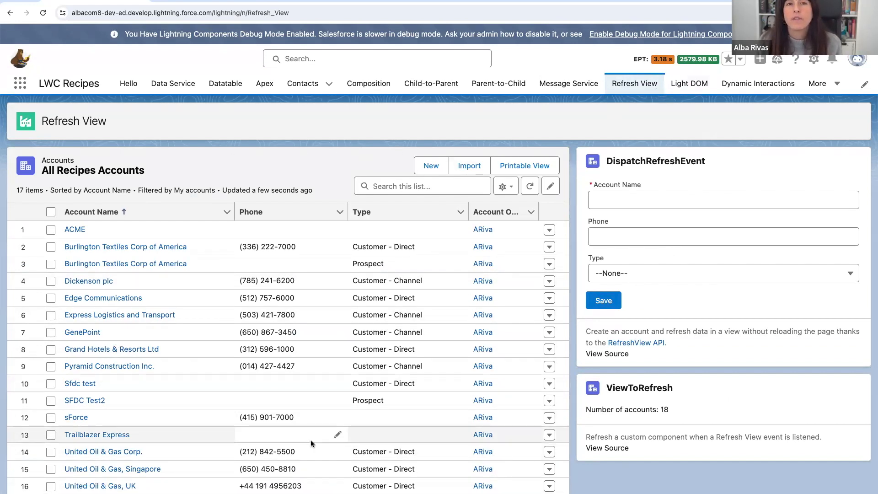
mouse_move(687, 423)
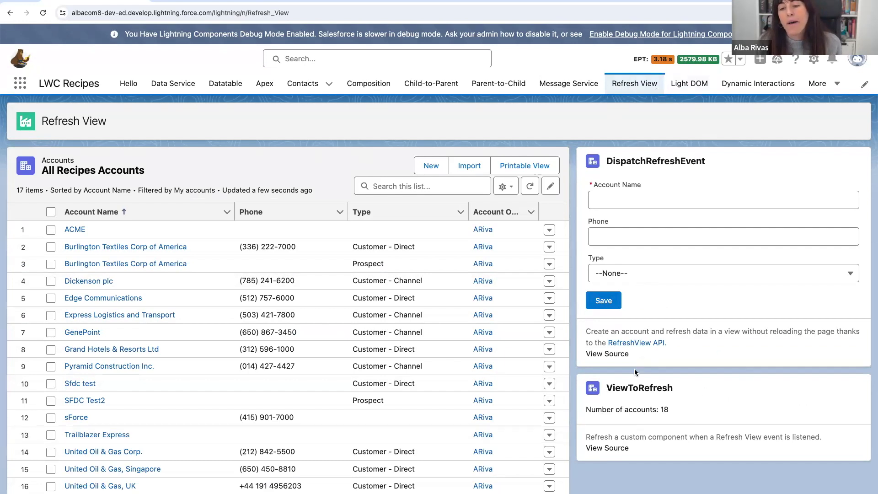
mouse_move(702, 310)
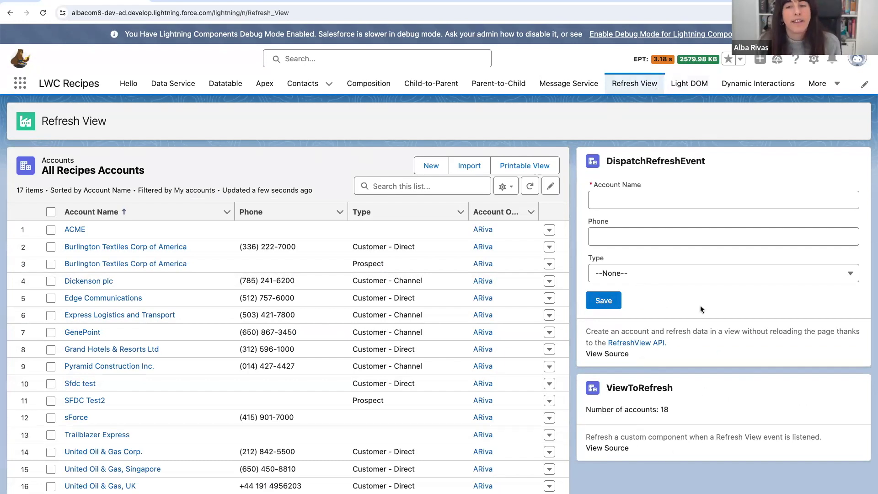
click(722, 199)
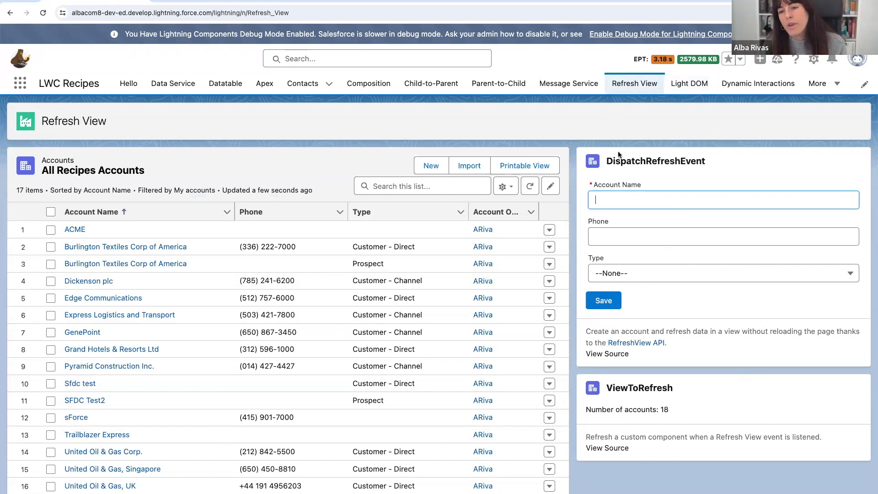
mouse_move(718, 326)
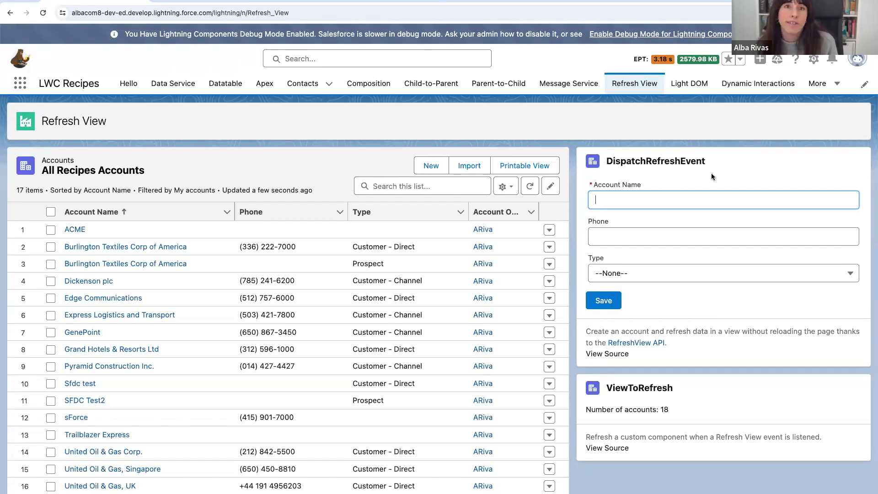
mouse_move(358, 321)
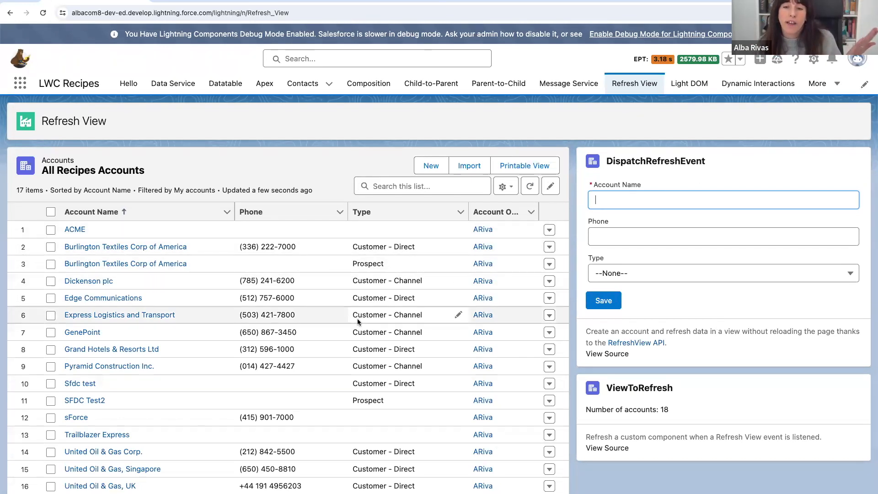
mouse_move(271, 386)
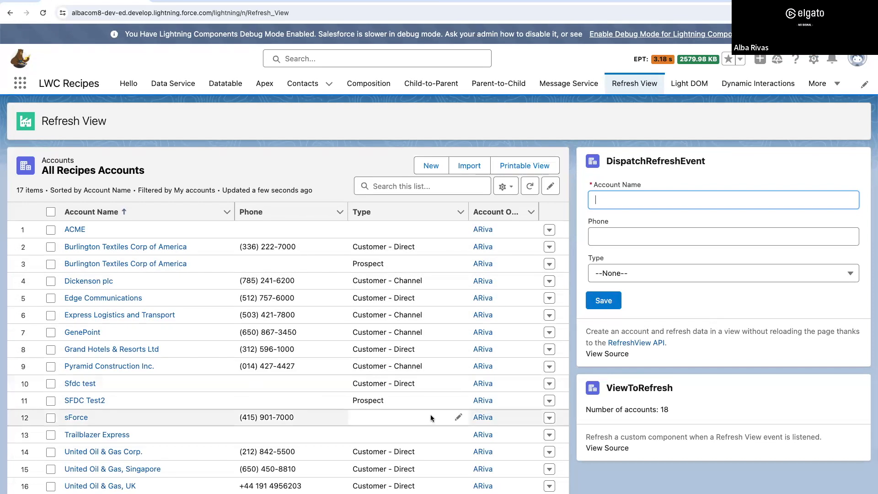
mouse_move(501, 211)
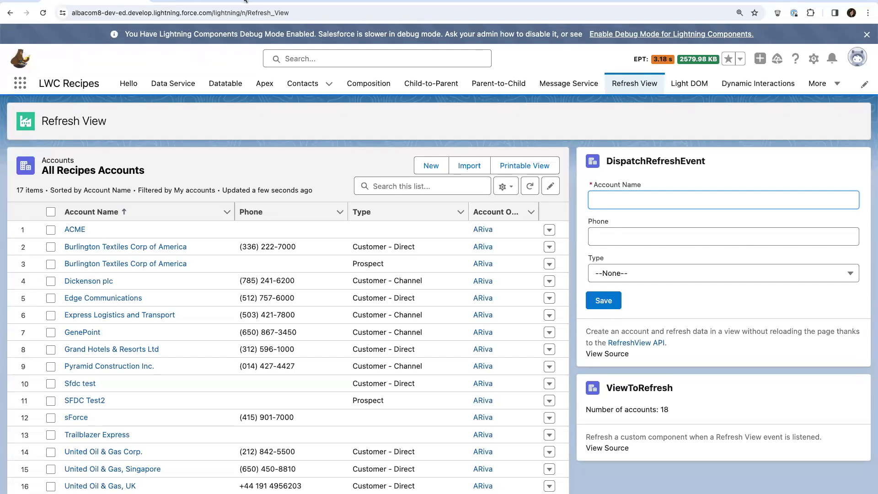
mouse_move(333, 37)
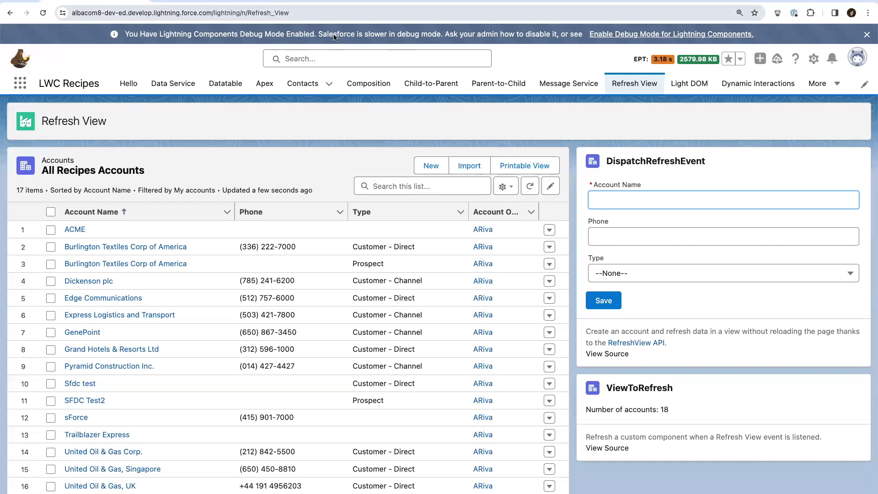
click(723, 199)
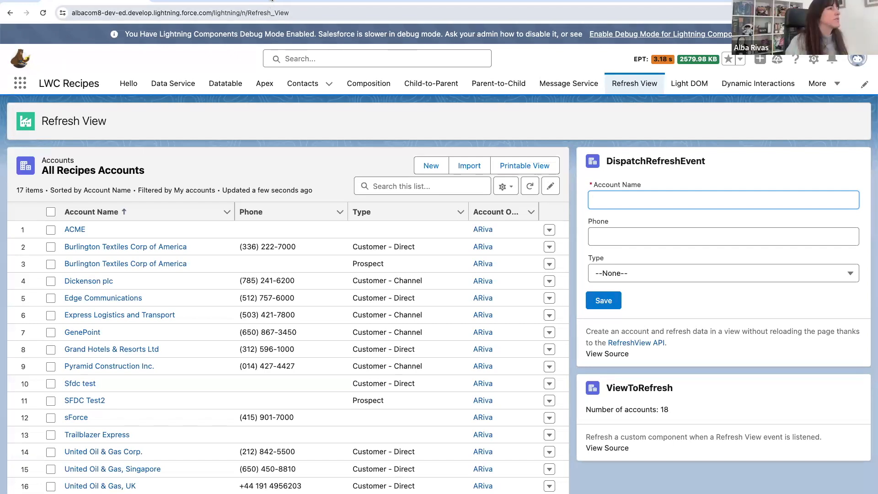
click(721, 199)
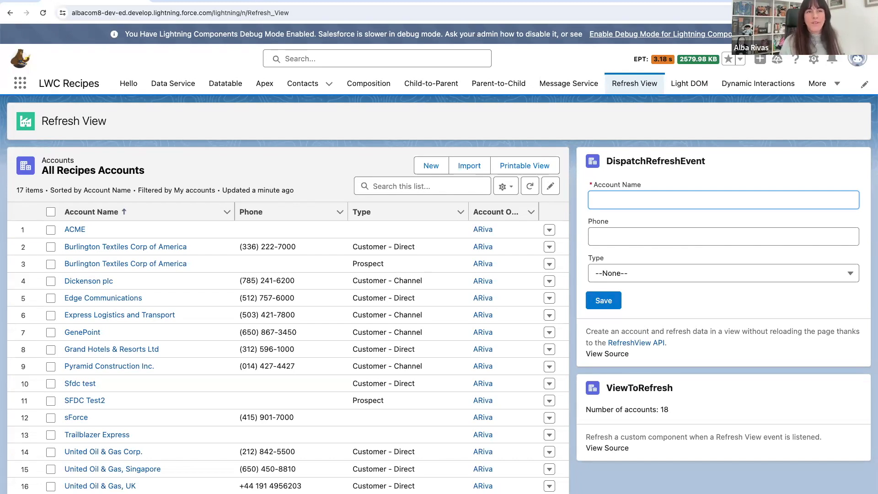
click(723, 199)
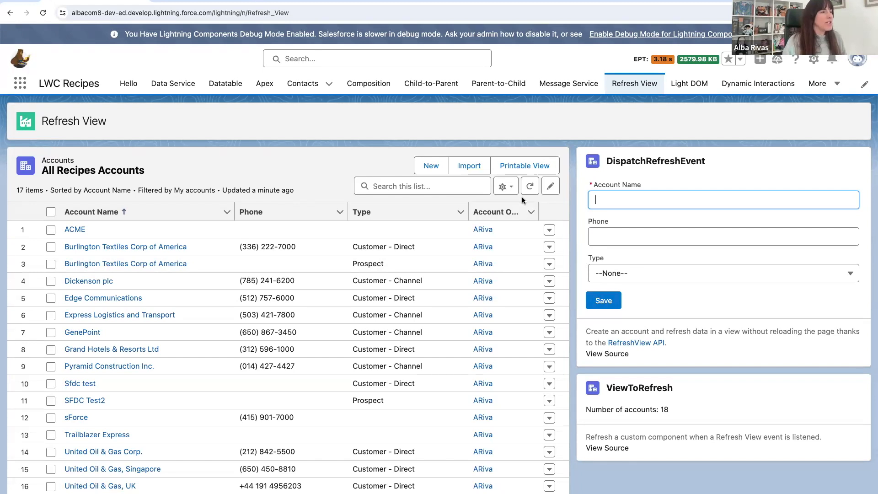
mouse_move(328, 301)
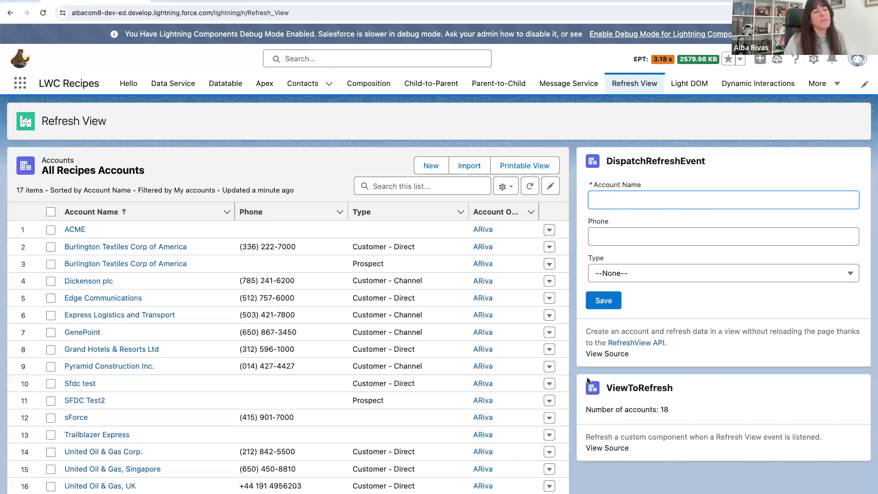
click(723, 199)
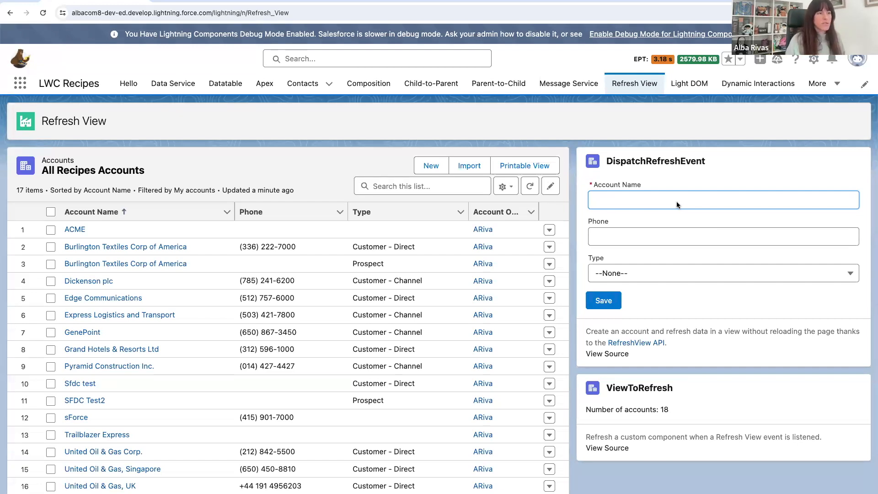
- Create the account Apex Hours so the accounts list refreshes and the count rises to 19
text(Apex Hours)
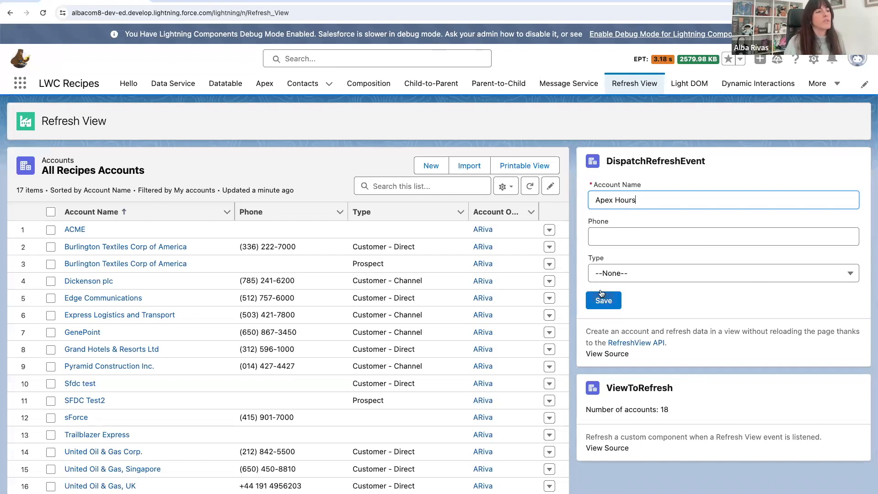
click(603, 300)
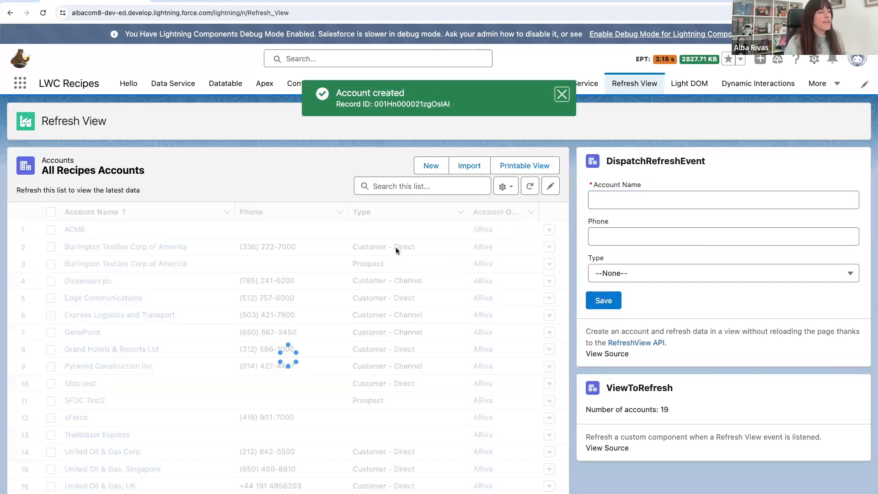
click(529, 185)
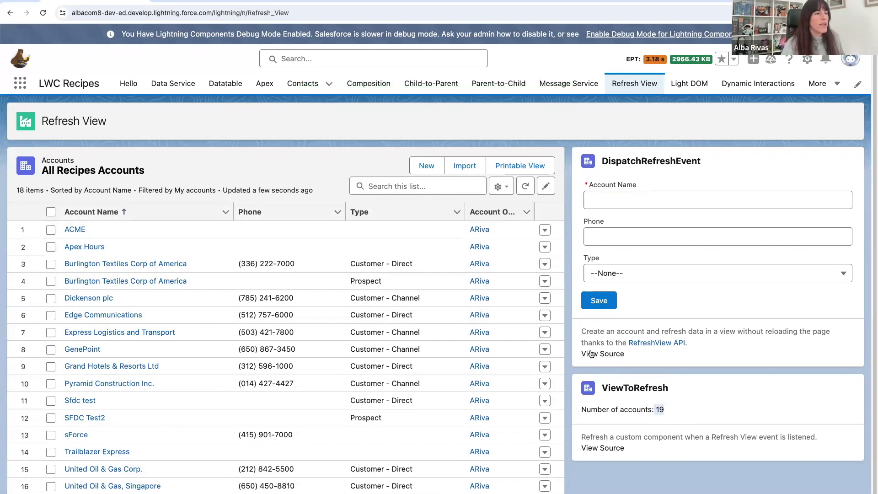
- View dispatchRefreshEvent.js on GitHub at line 24, this.dispatchEvent(new RefreshEvent())
click(603, 353)
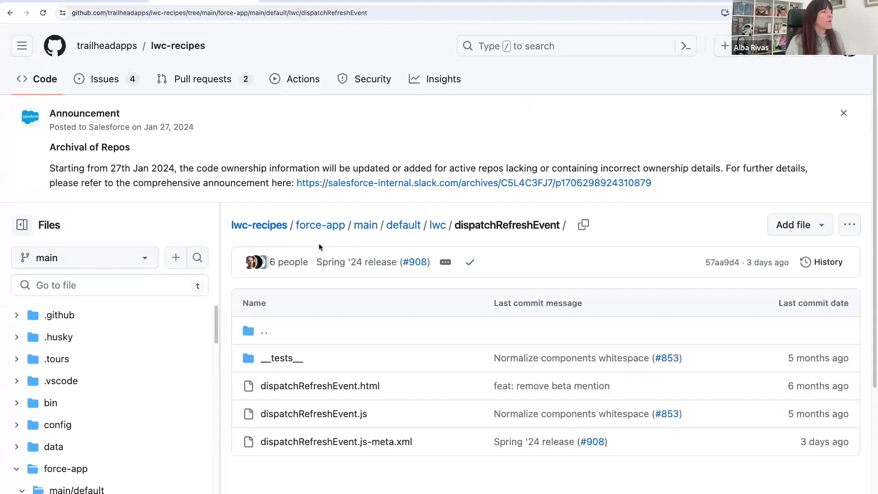
click(313, 414)
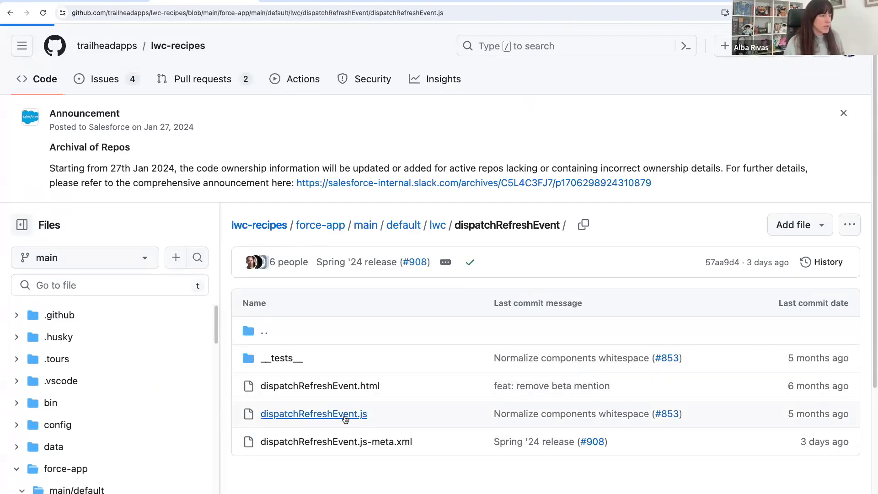
click(312, 413)
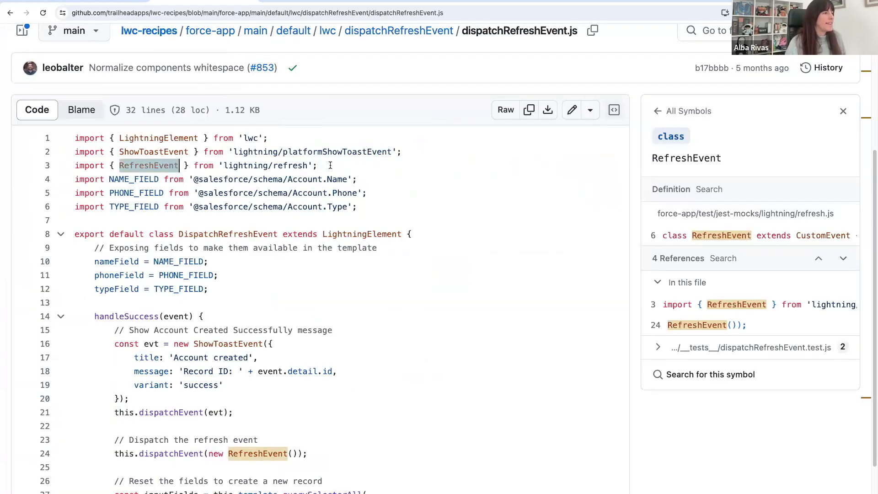
scroll(down, 3)
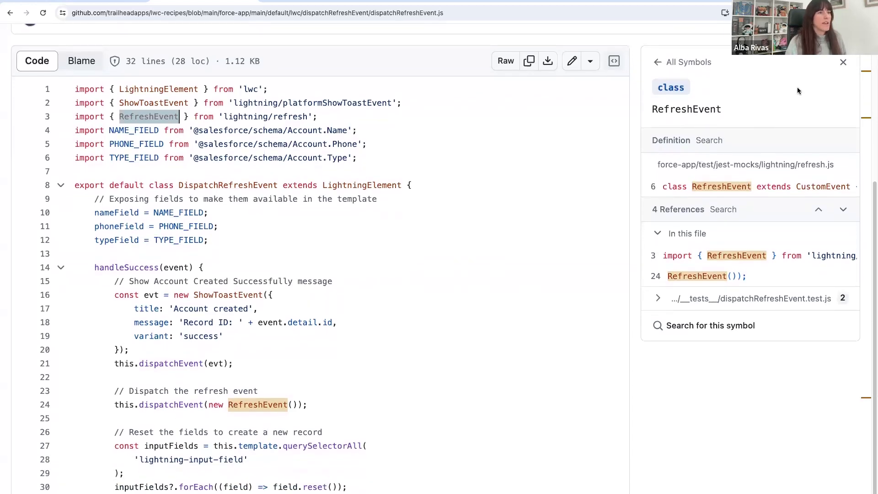
click(842, 62)
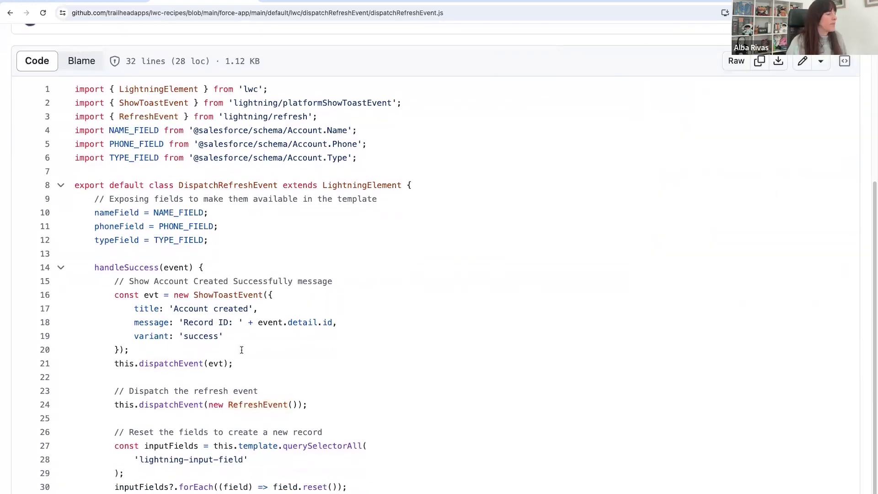
scroll(down, 3)
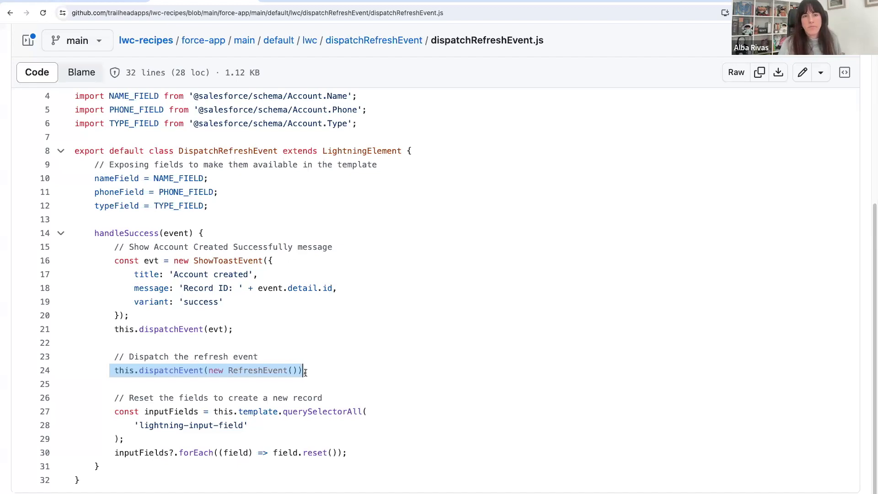
mouse_move(431, 192)
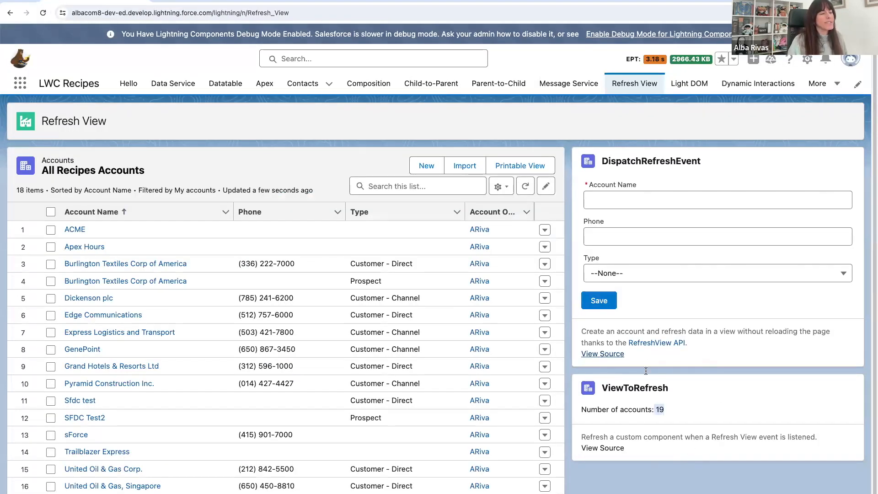
- Open the recipe's source repository on GitHub at the ar/expand-refresh-view-api-recipes branch
click(602, 353)
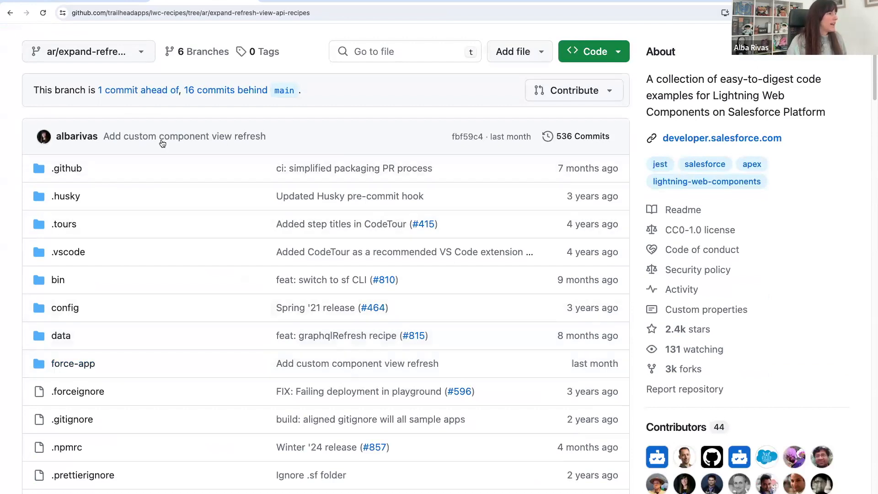
mouse_move(138, 91)
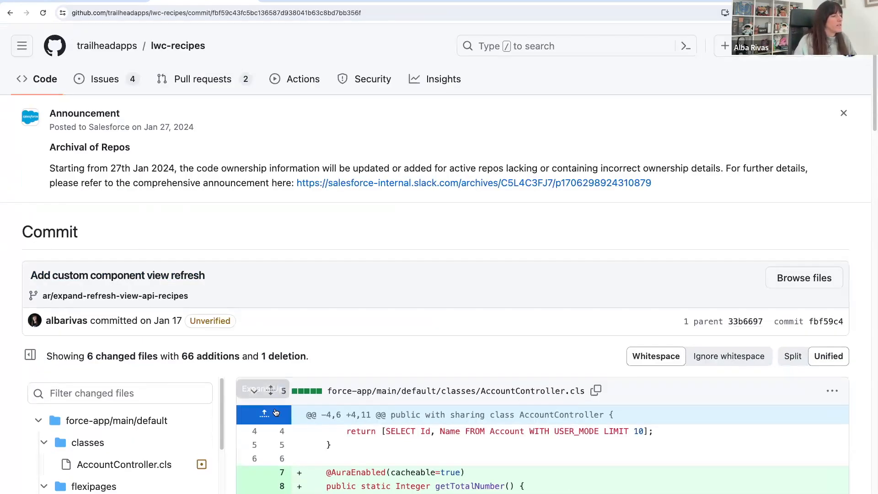
- View the viewToRefresh.js diff and highlight the unregisterRefreshHandler call
scroll(down, 3)
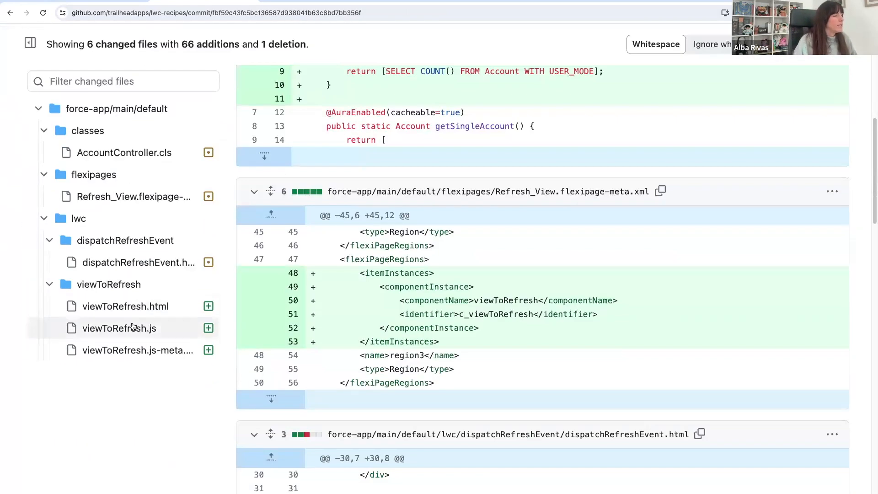
click(119, 328)
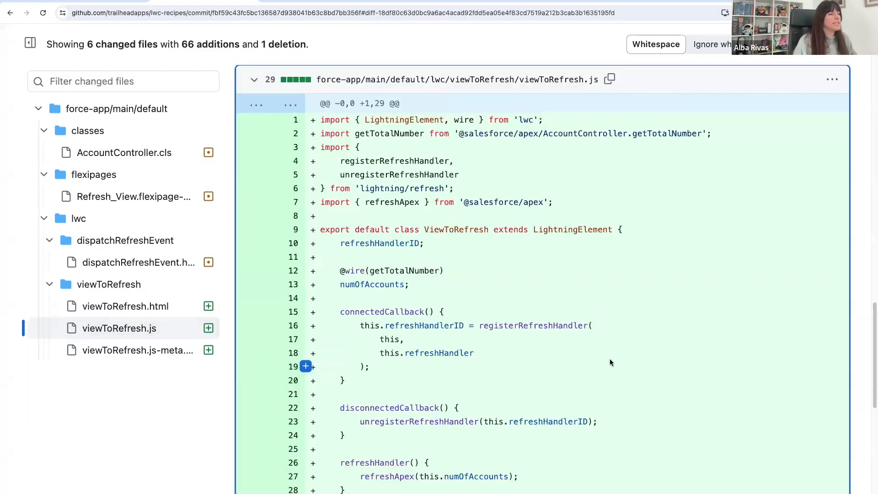
mouse_move(629, 365)
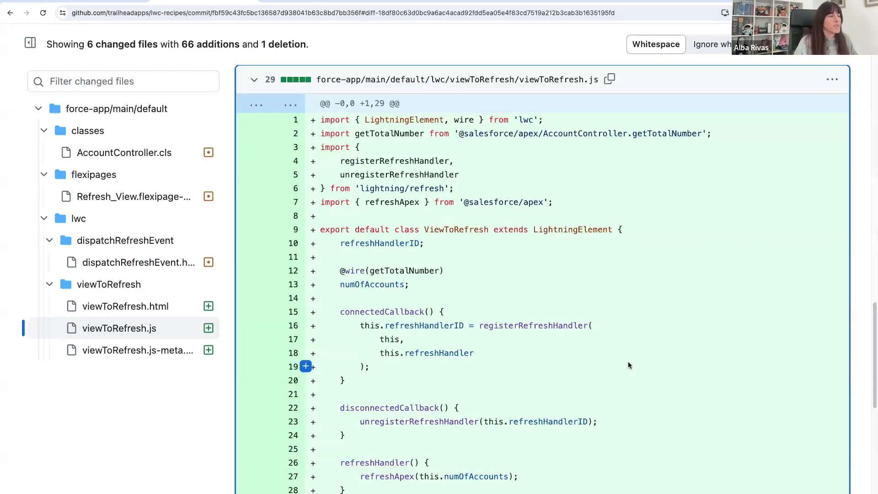
mouse_move(468, 384)
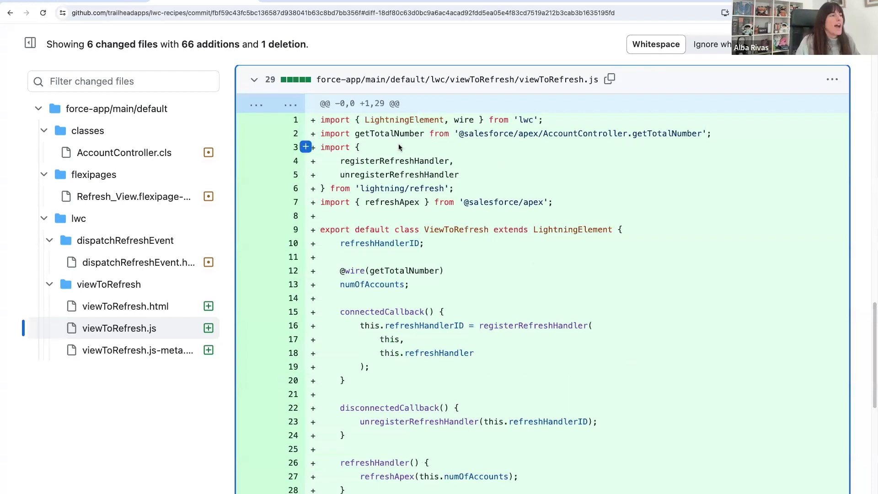
double_click(395, 161)
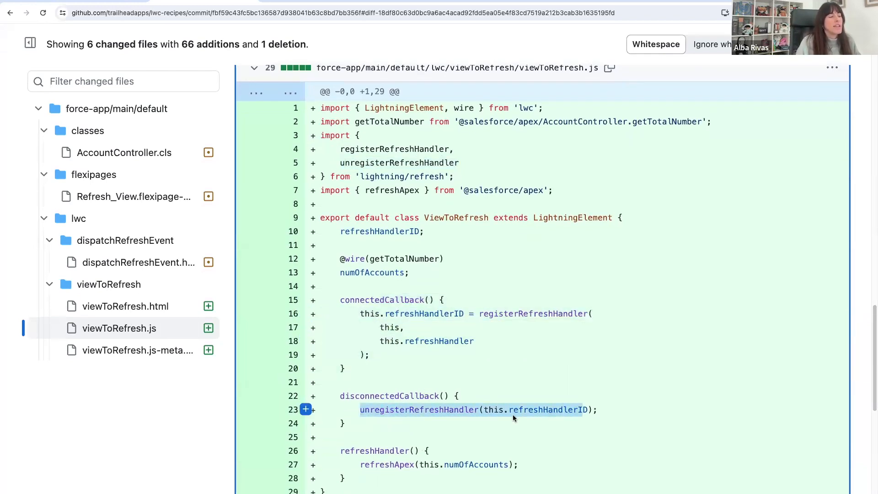
scroll(down, 3)
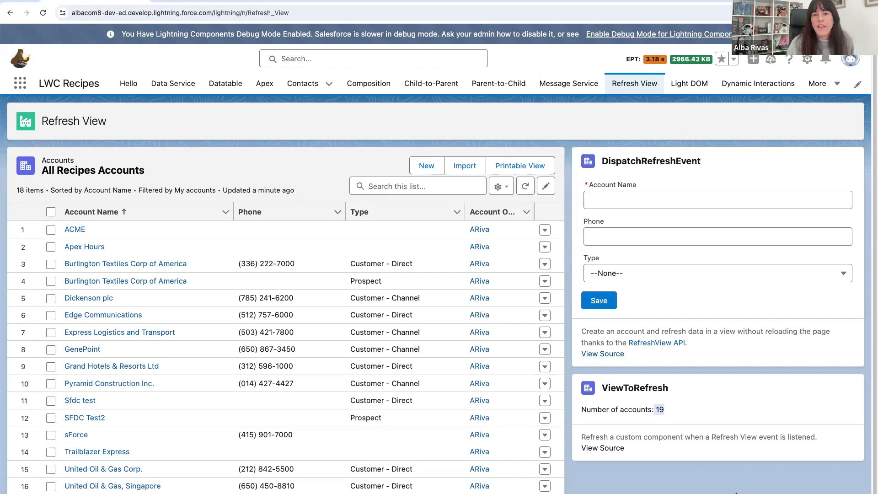
scroll(down, 3)
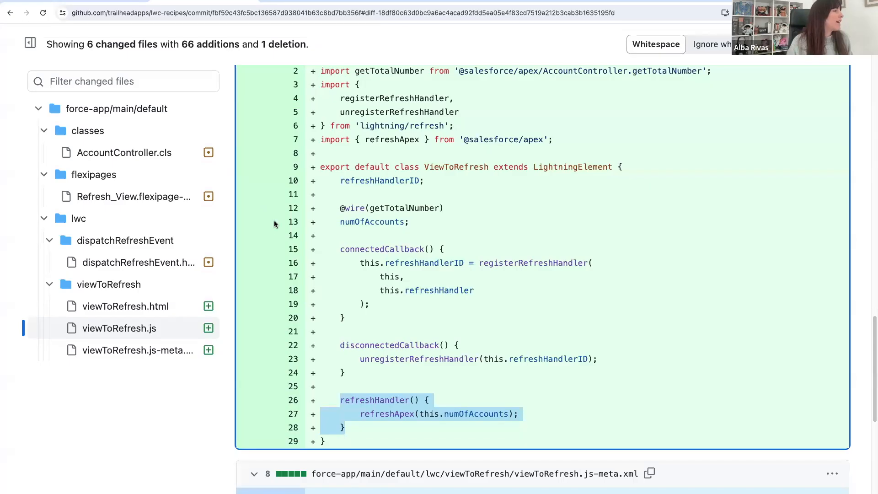
- View AccountController.cls and highlight SELECT COUNT() FROM Account WITH USER_MODE
click(123, 153)
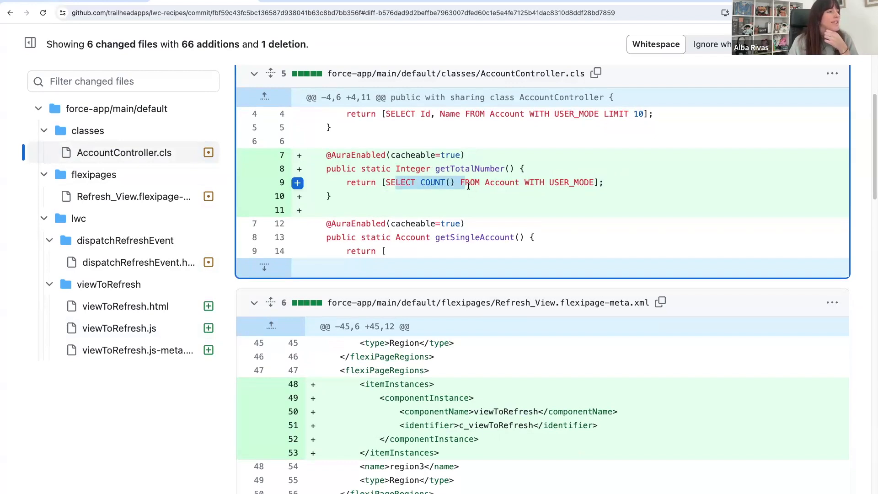
drag(464, 182, 596, 182)
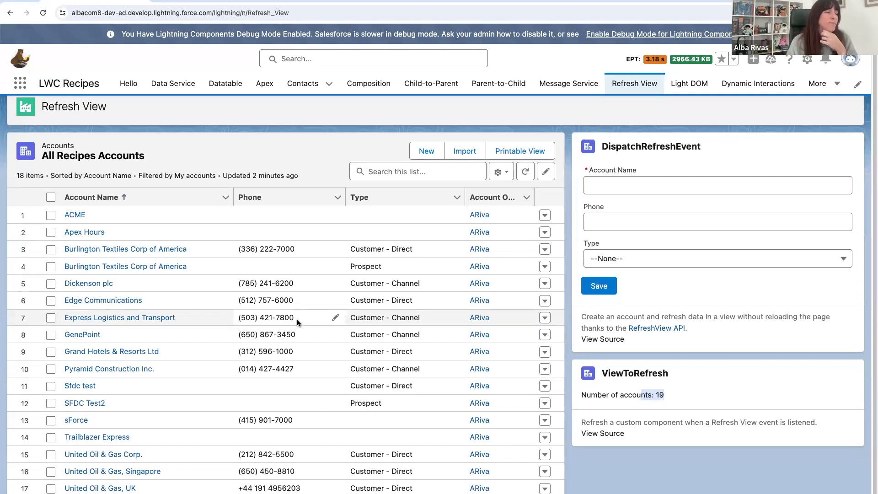
mouse_move(312, 317)
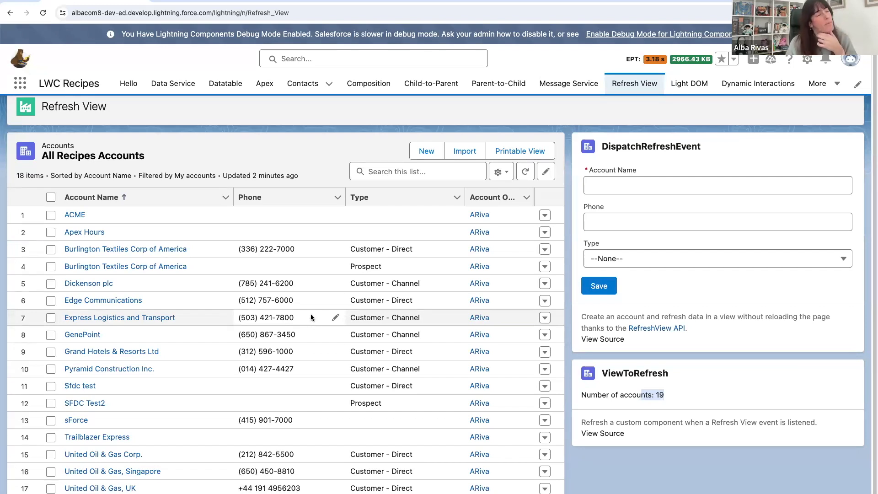
mouse_move(603, 454)
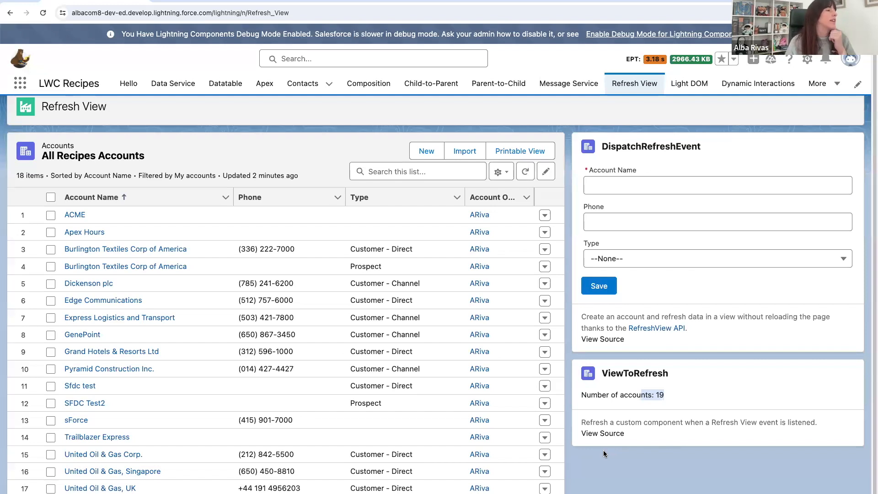
mouse_move(664, 474)
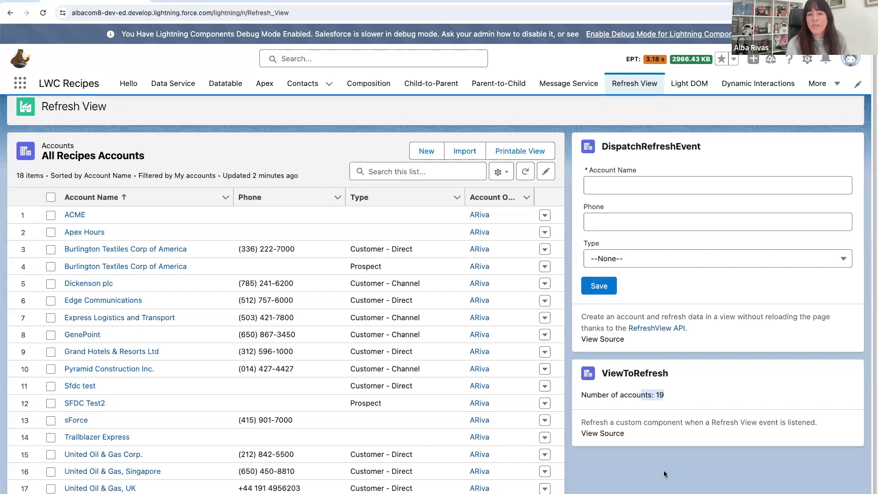
- Create and save a new account named Risha from the DispatchRefreshEvent form
click(716, 184)
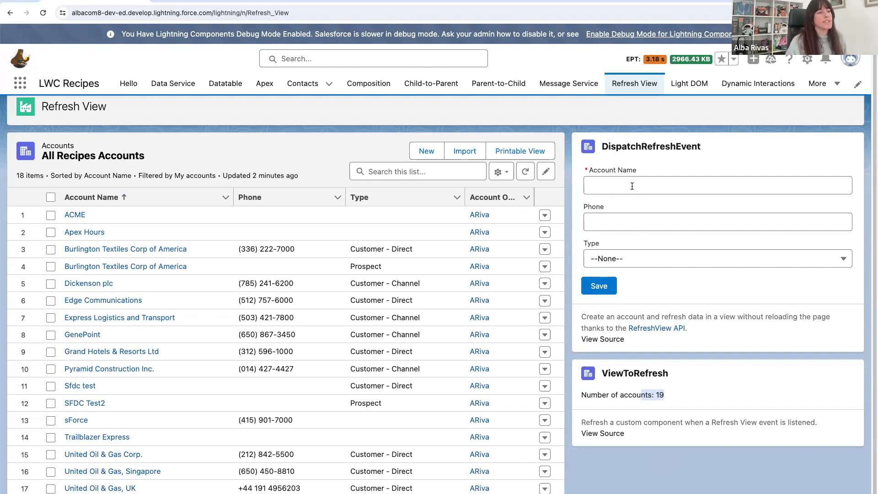
click(717, 184)
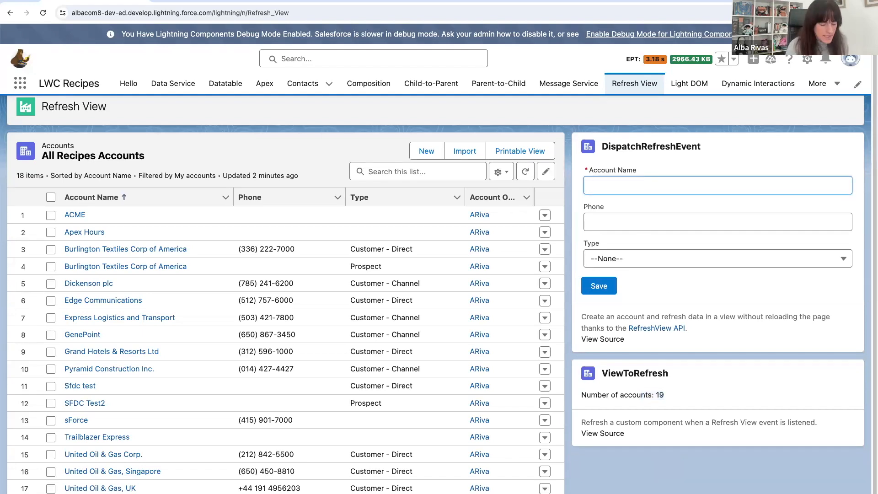
text(Rishanth)
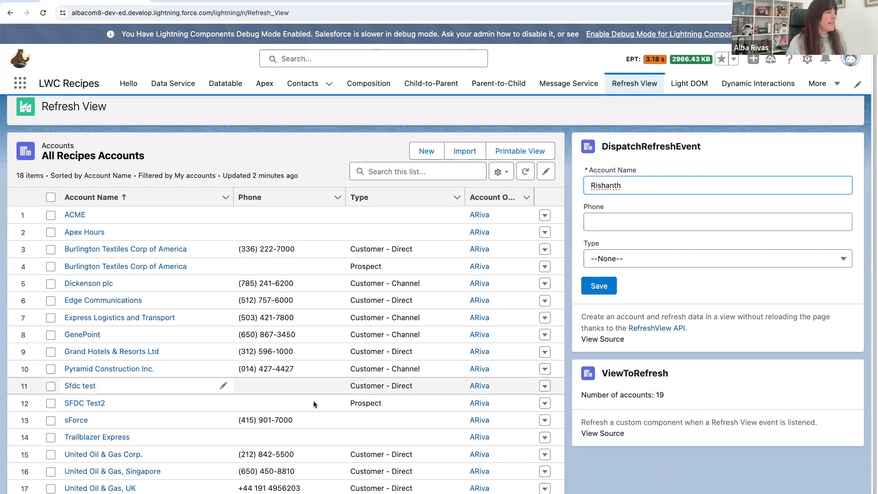
click(598, 285)
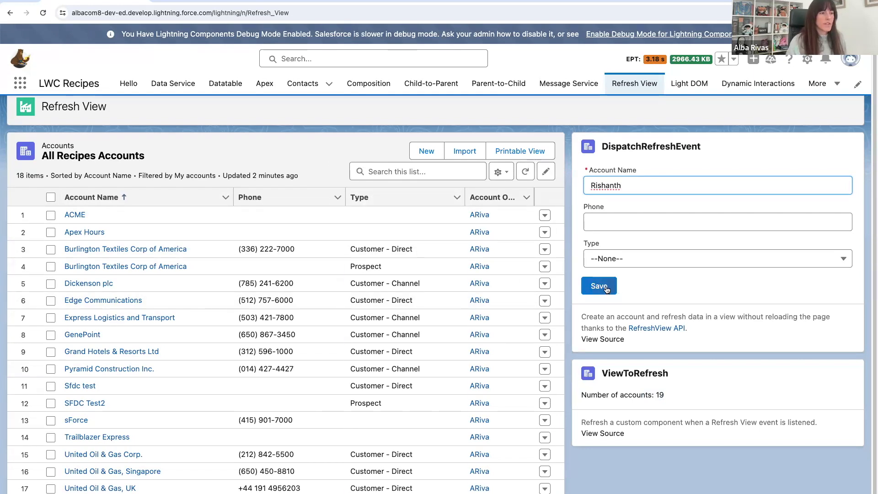
click(598, 285)
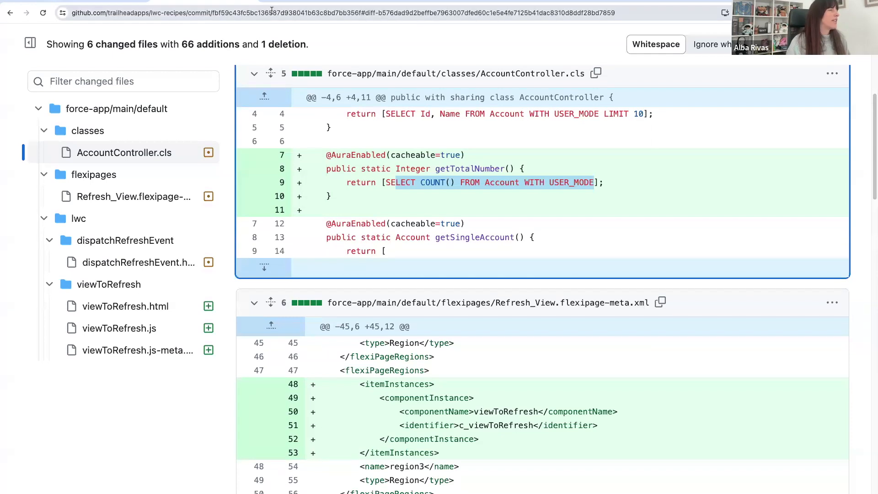
click(119, 327)
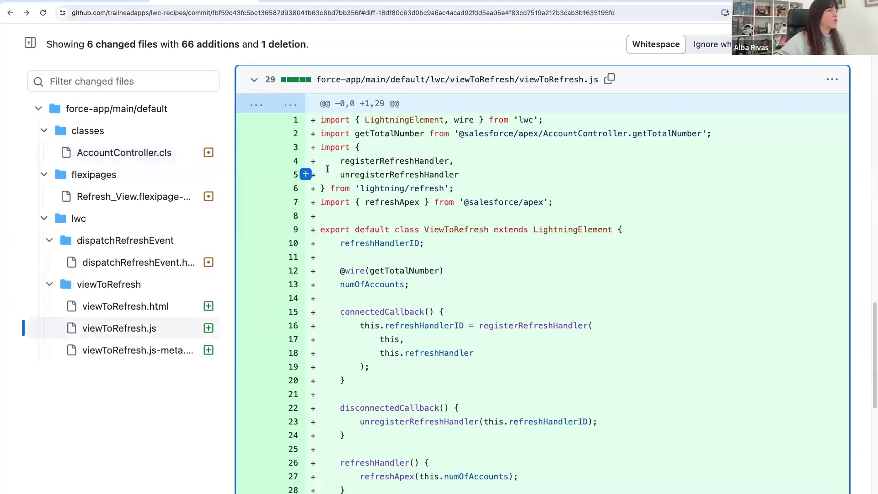